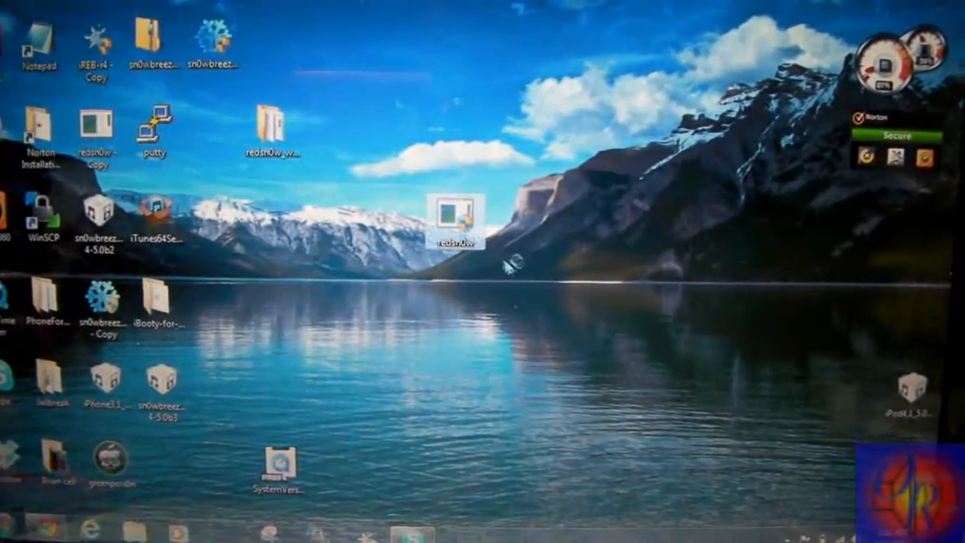
Step: Launch redsn0w 0.9.8b2 from the desktop to reach its welcome page
double_click(455, 211)
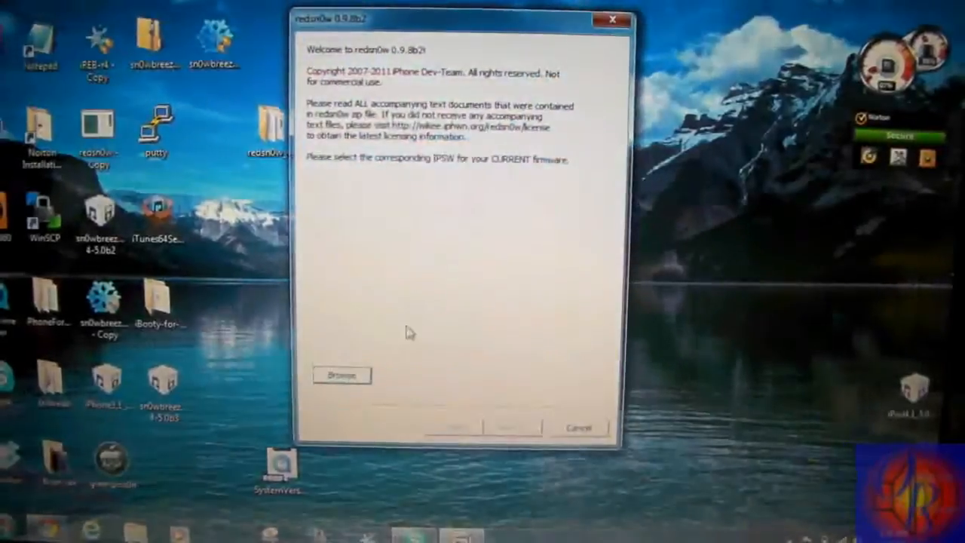
Step: Select the iOS 5 beta IPSW from the jailbreak folder and continue once it is identified
left_click(341, 375)
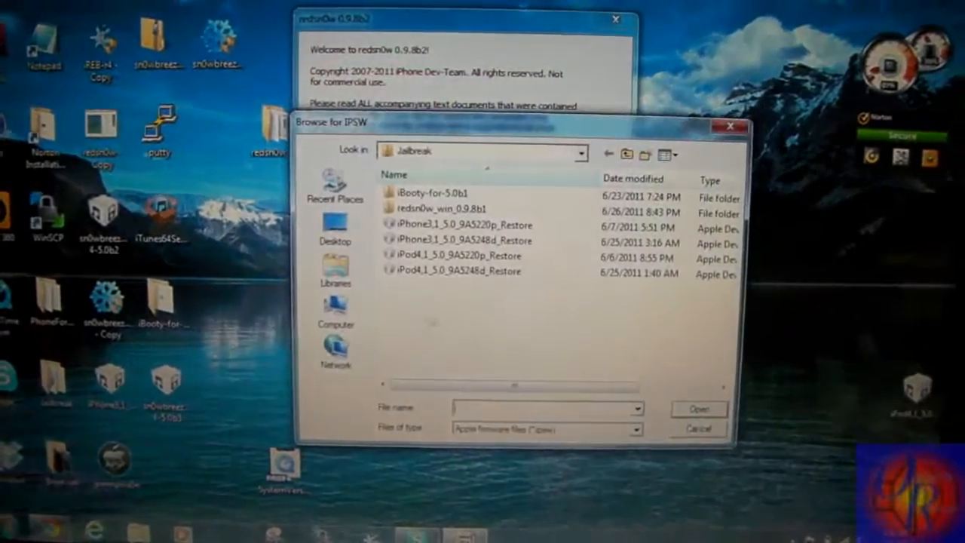
left_click(698, 407)
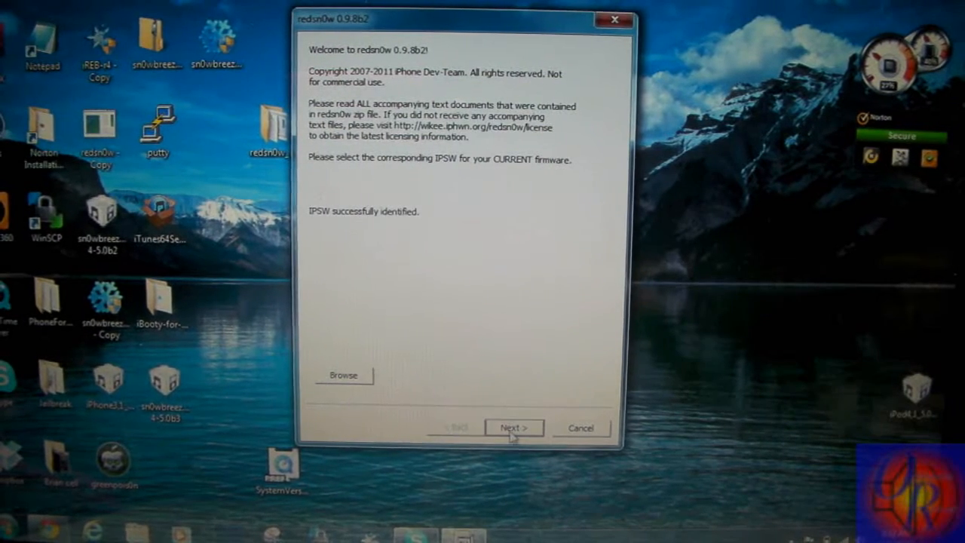
left_click(512, 428)
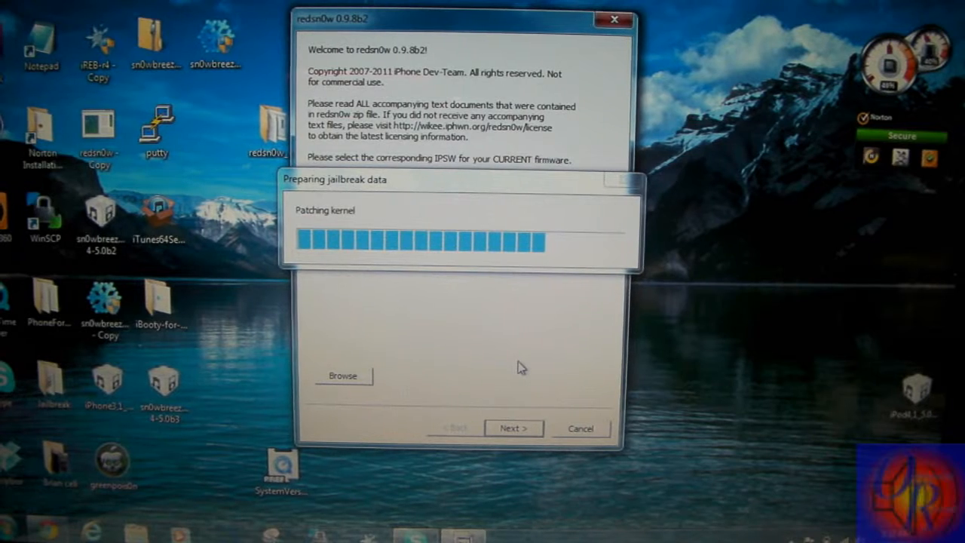
mouse_move(505, 368)
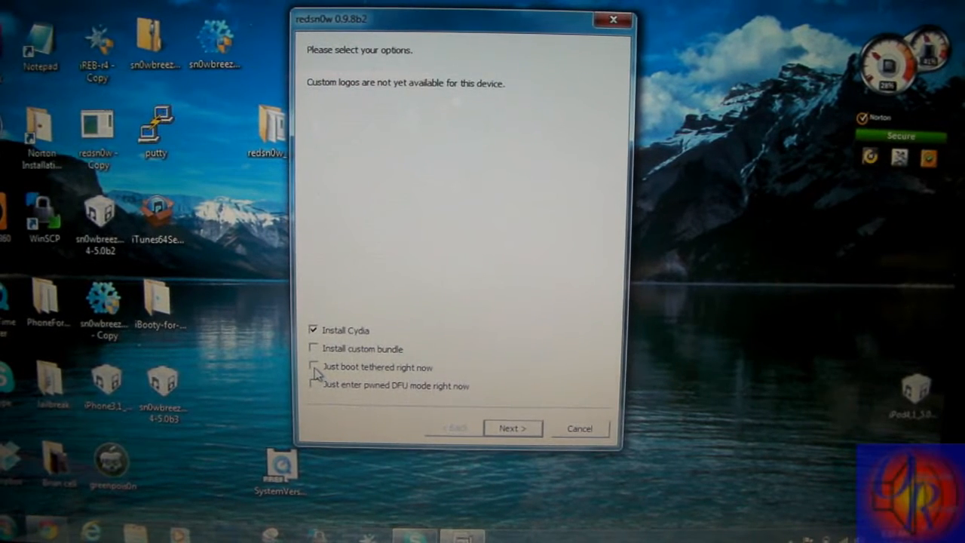
Step: Choose 'Just boot tethered right now' and proceed to the power-off-and-plug-in prompt
left_click(313, 368)
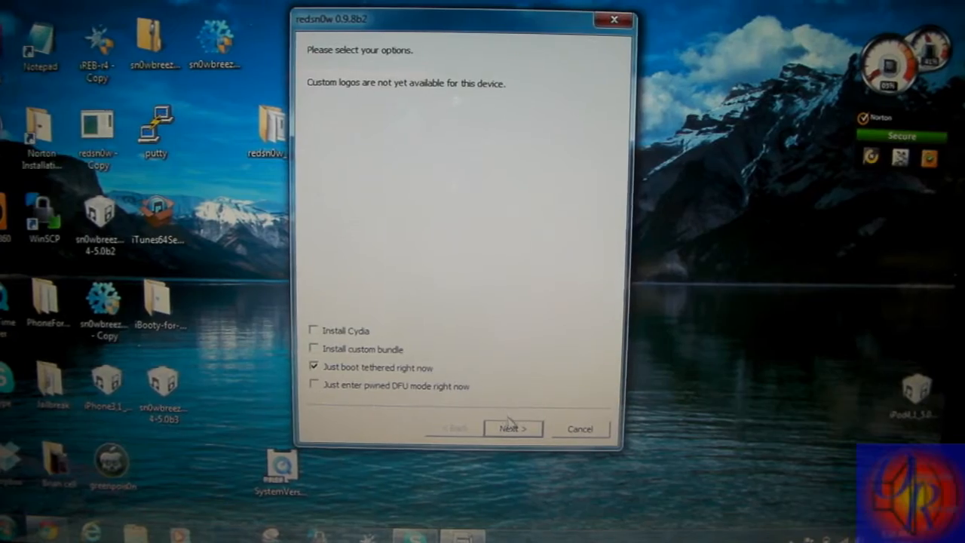
left_click(512, 429)
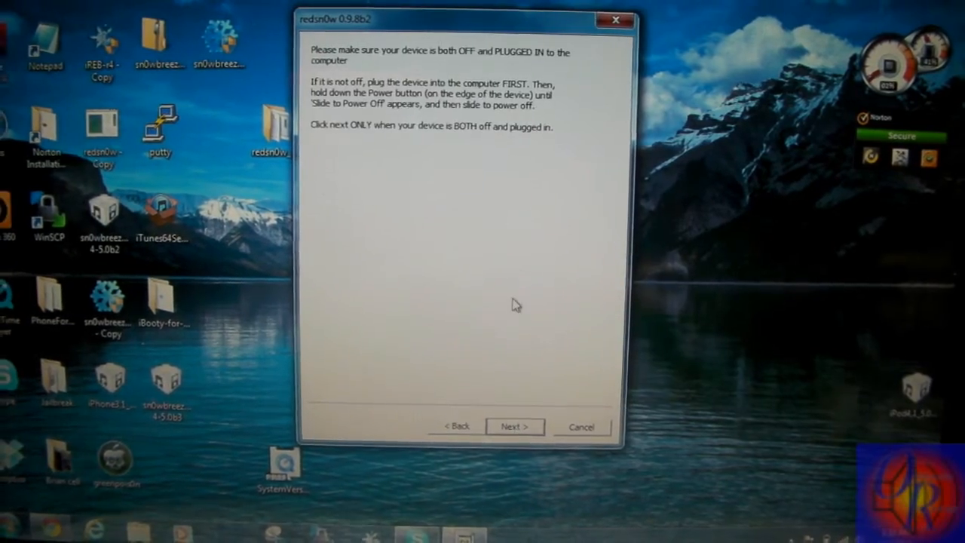